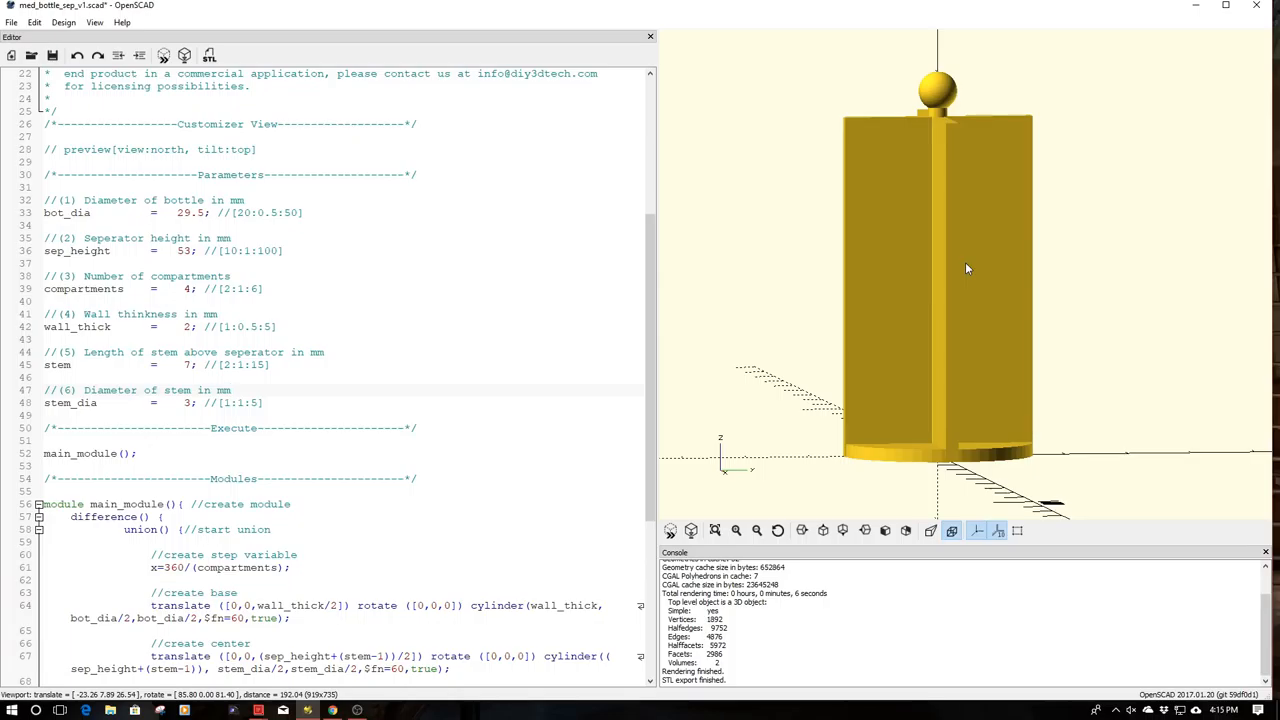
- Step through the editor lines reviewing the divider script's parameters and modules
click(232, 390)
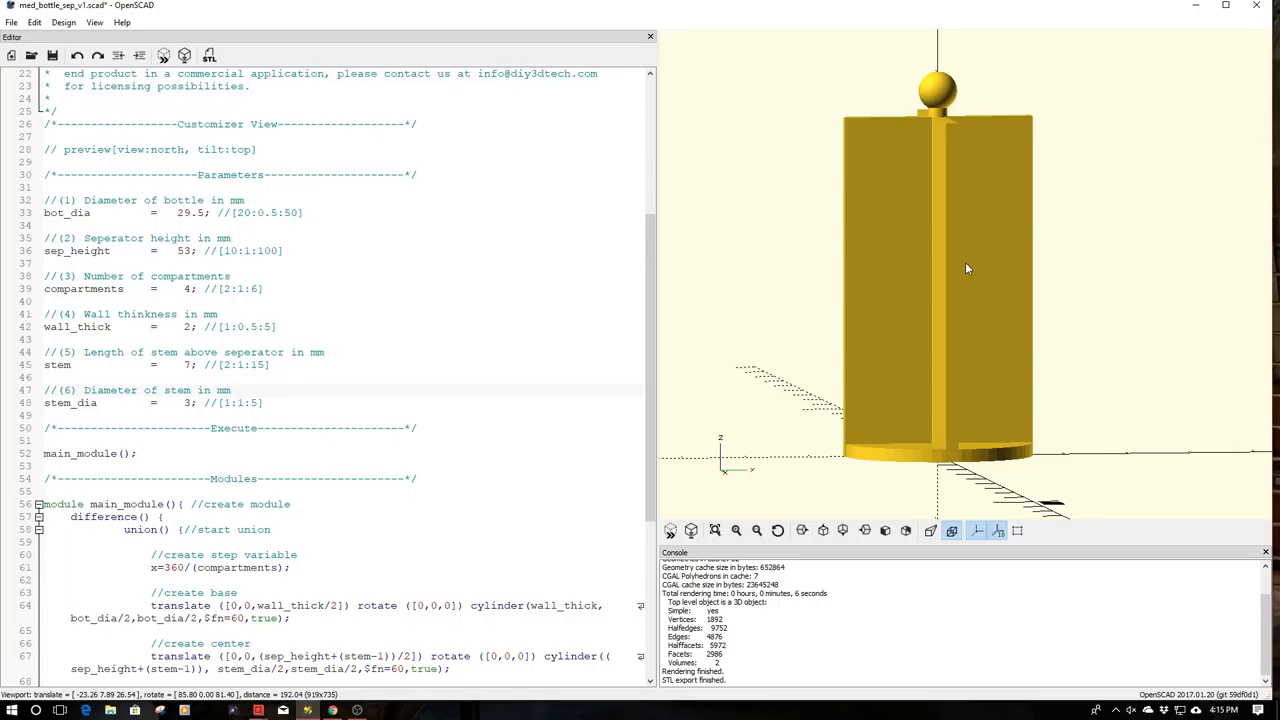
click(232, 390)
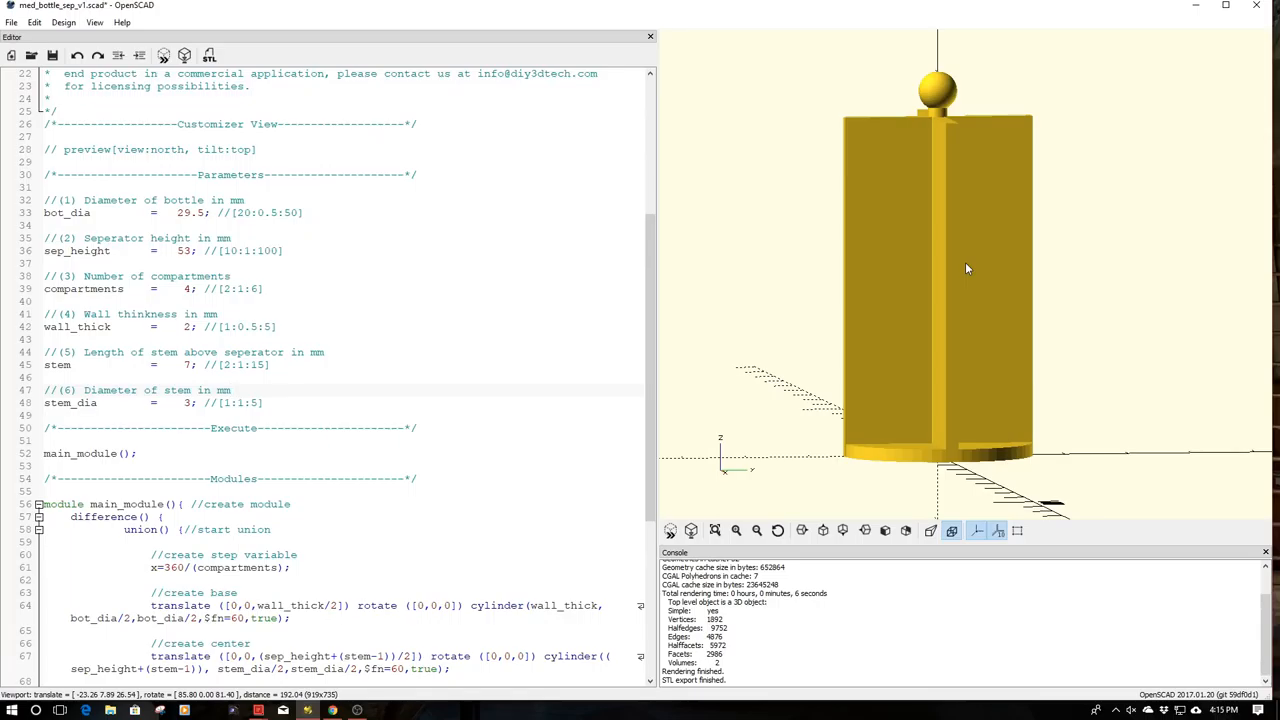
click(232, 390)
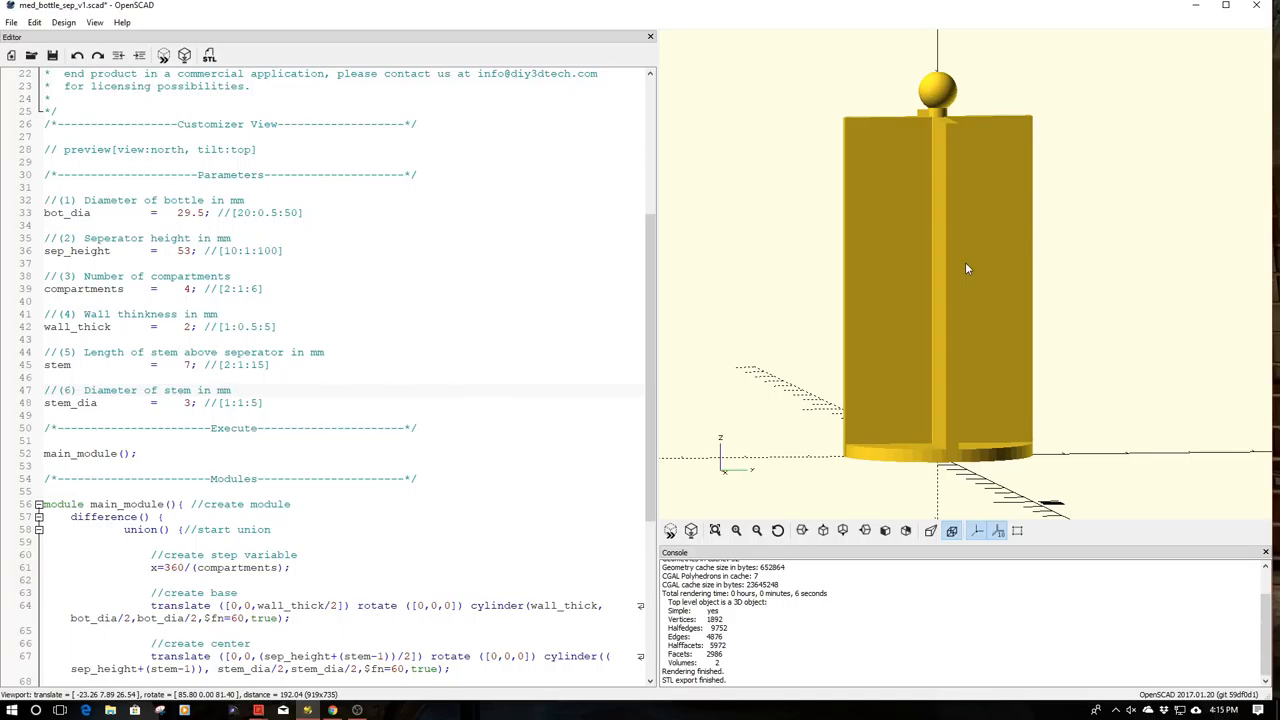
click(232, 390)
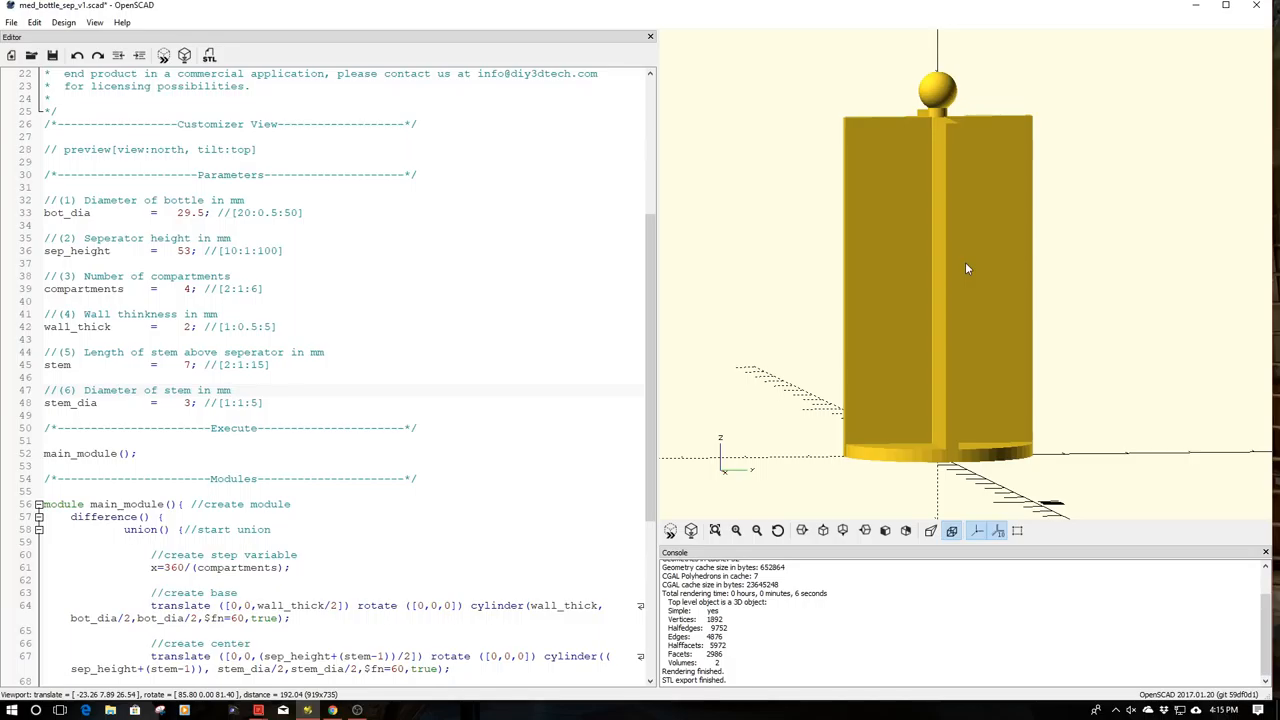
click(232, 390)
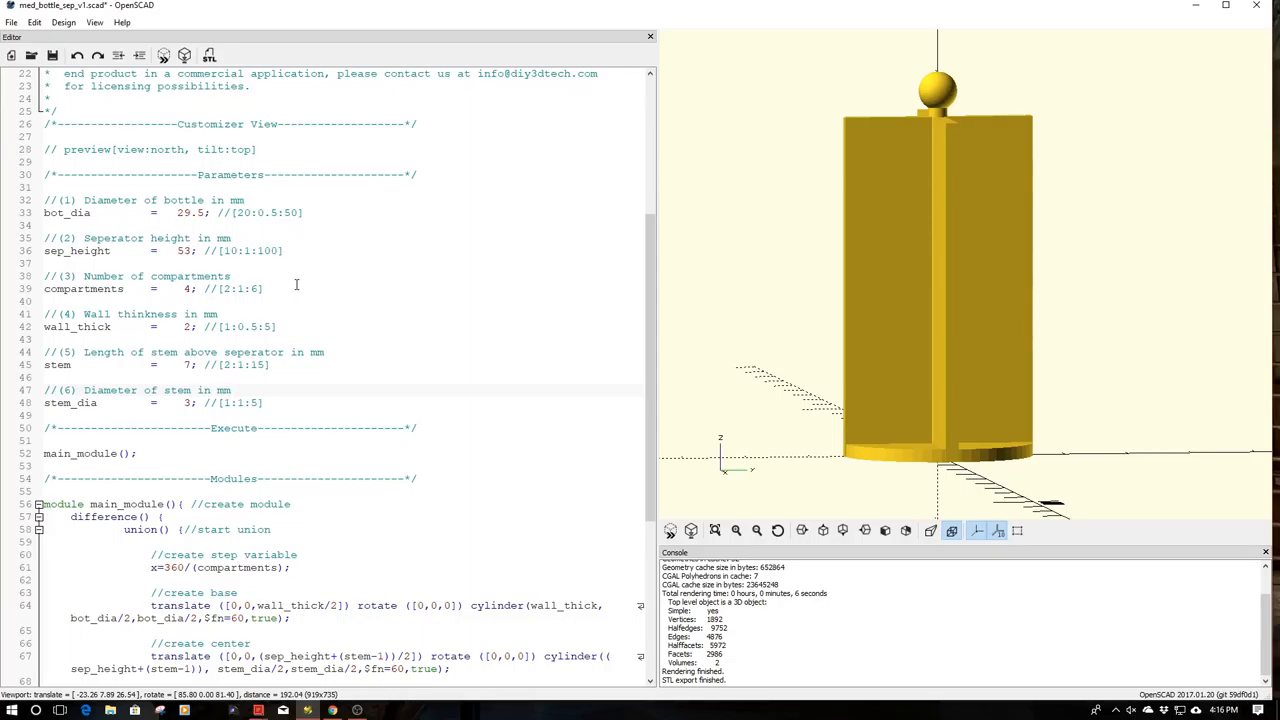
click(232, 390)
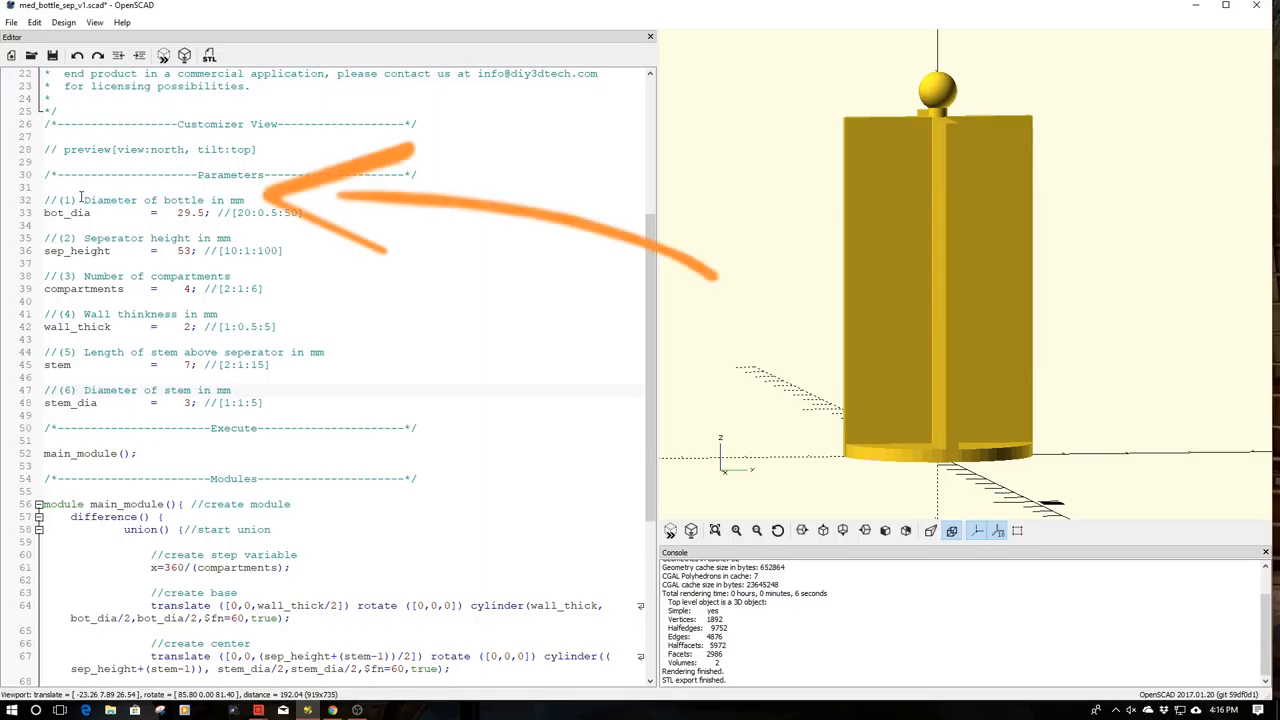
click(232, 390)
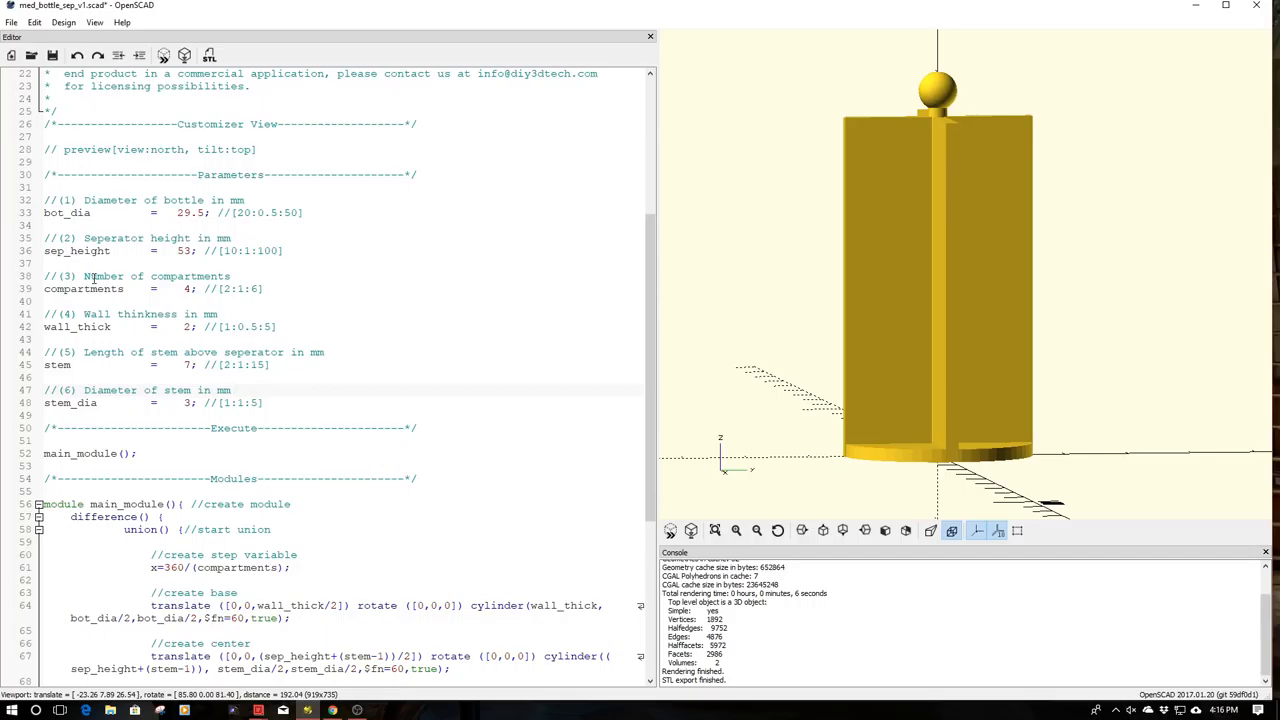
click(232, 390)
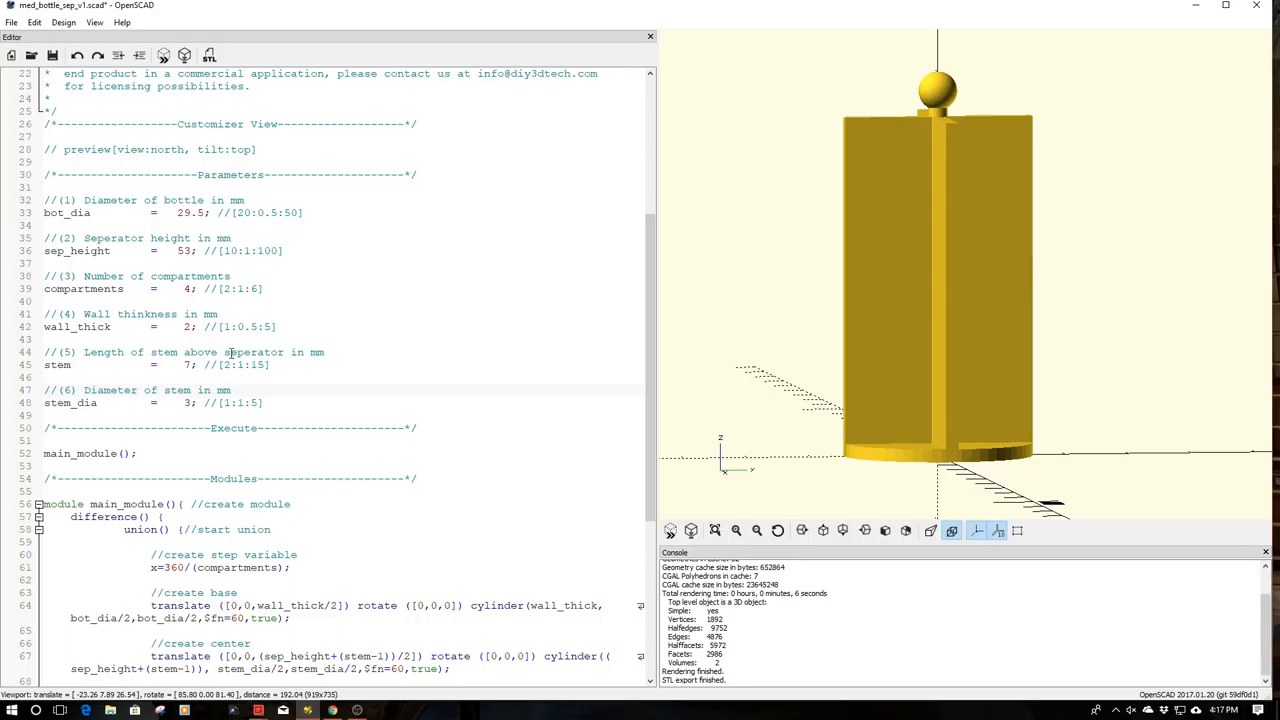
click(232, 388)
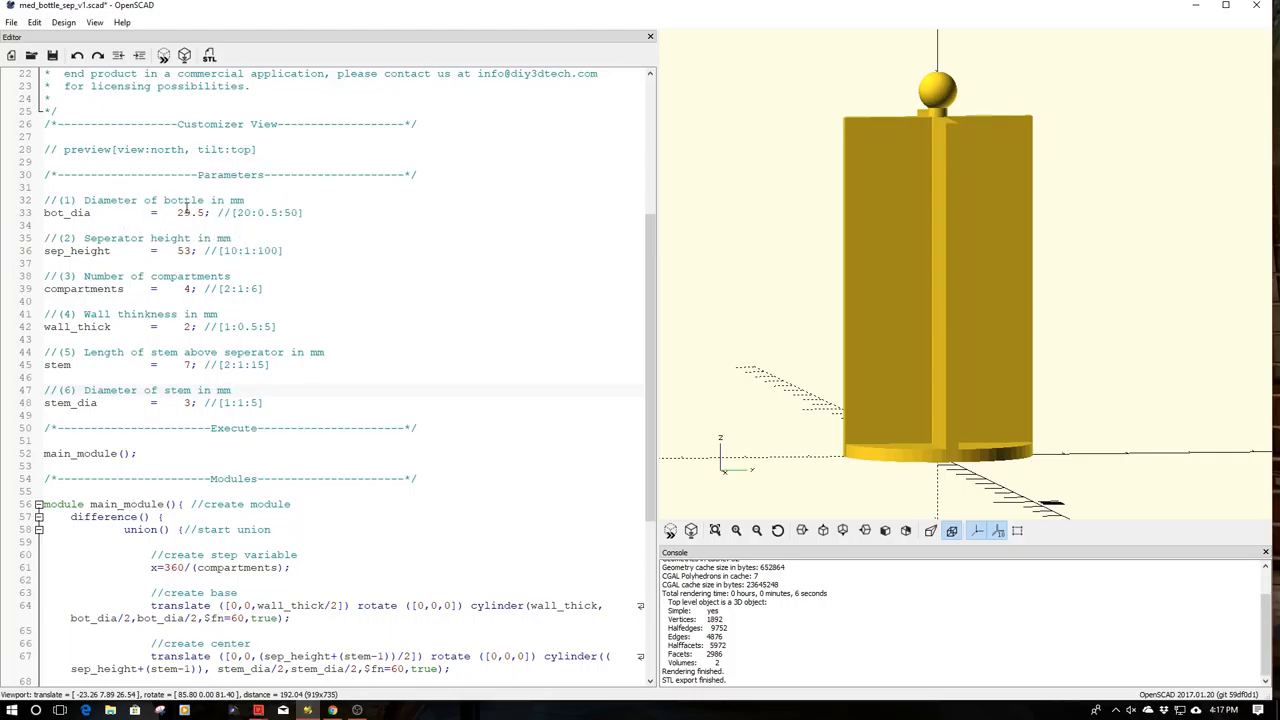
click(228, 390)
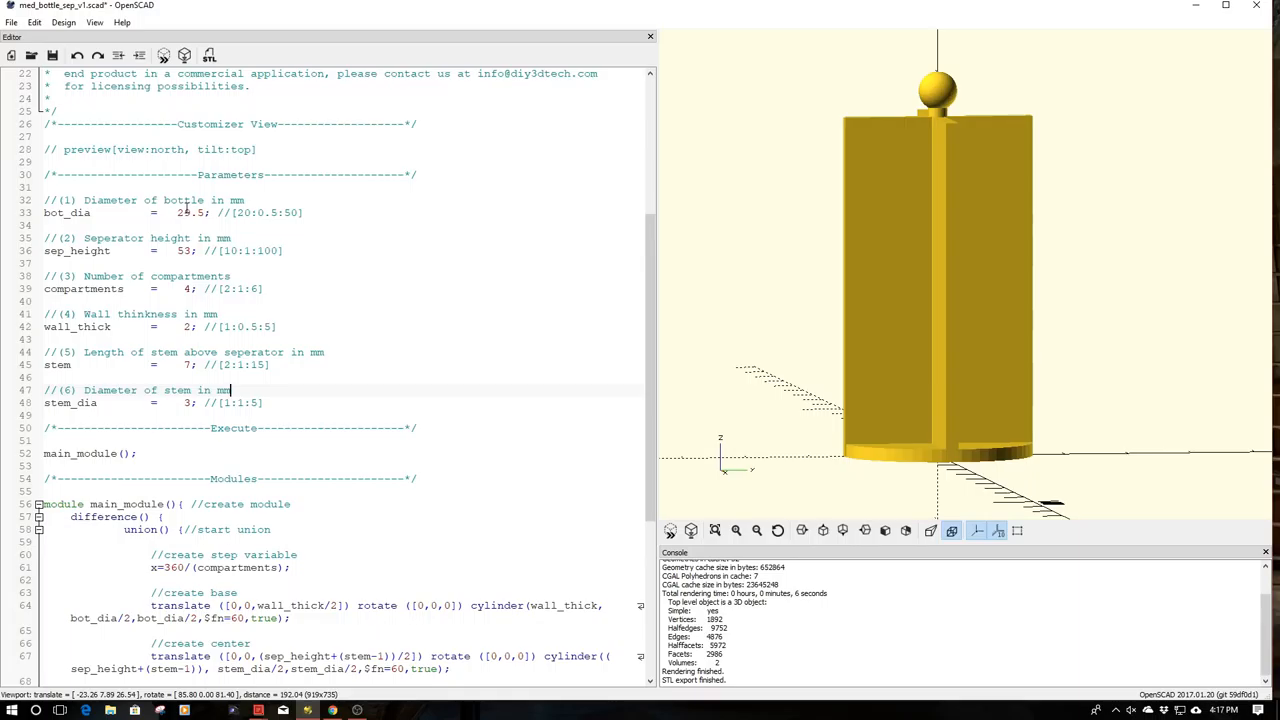
click(230, 390)
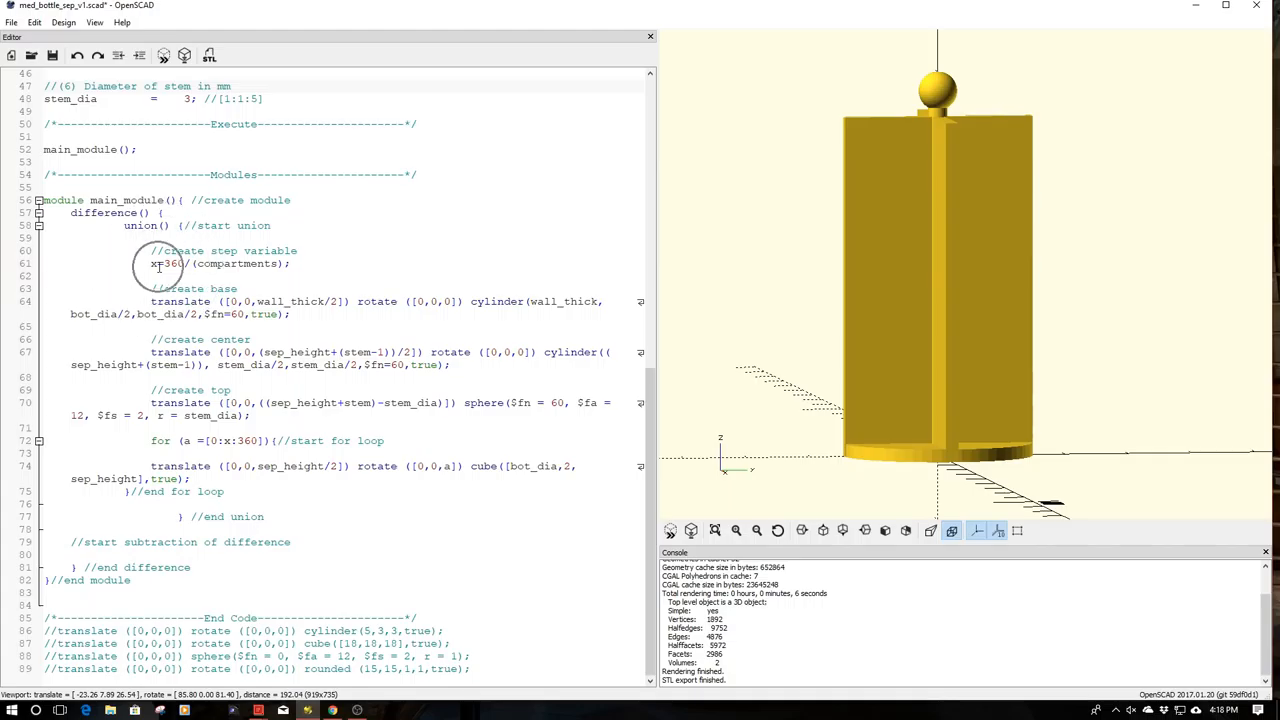
click(232, 86)
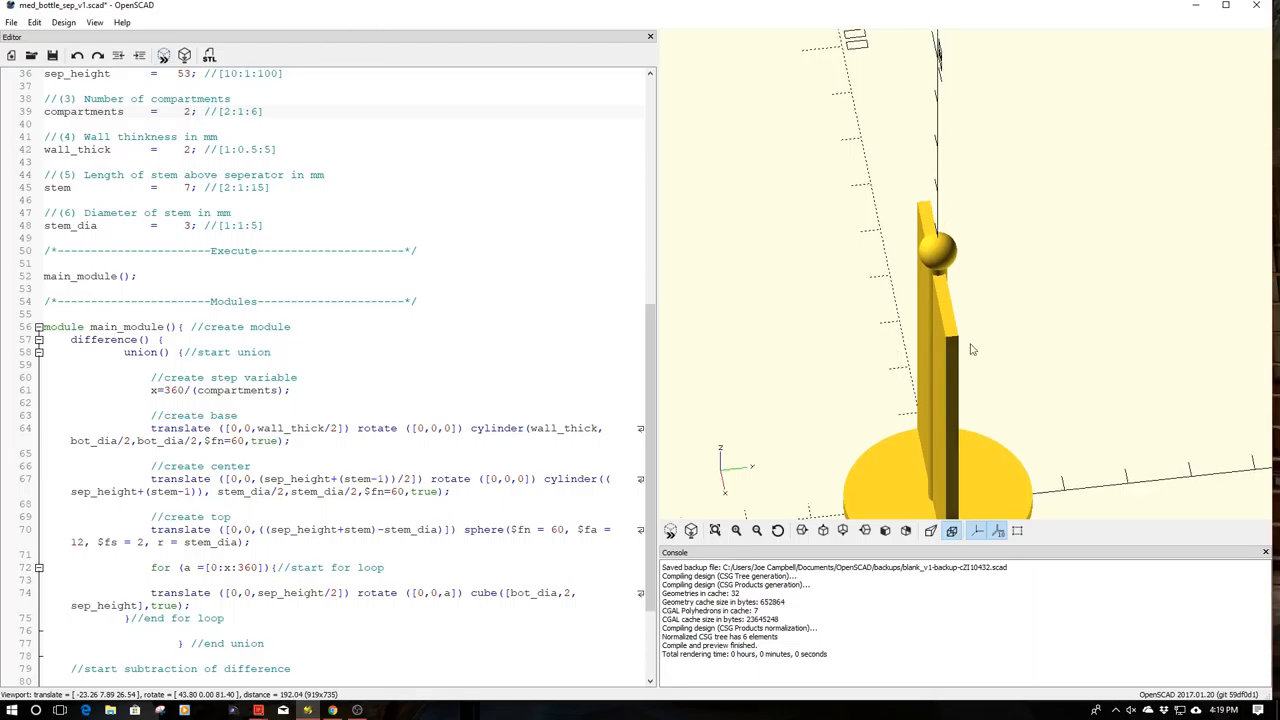
- Set compartments to 6 and preview the six-wall divider around the stem and sphere
click(188, 112)
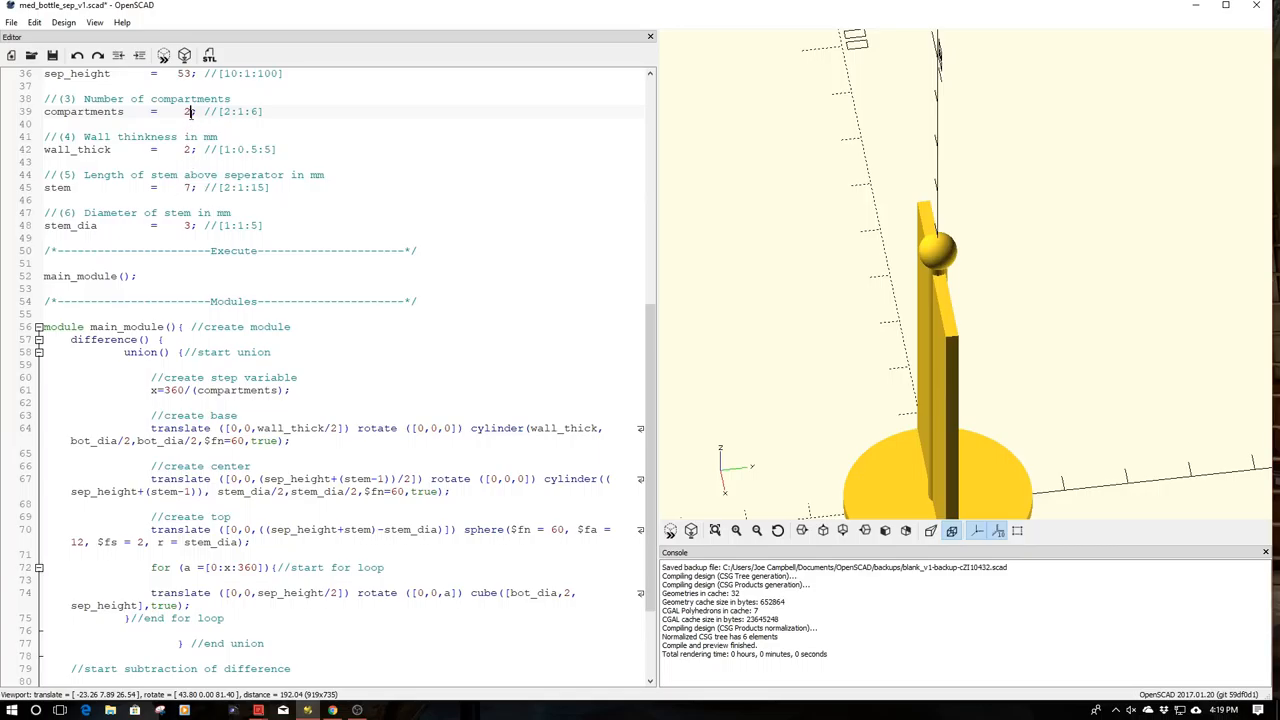
double_click(188, 112)
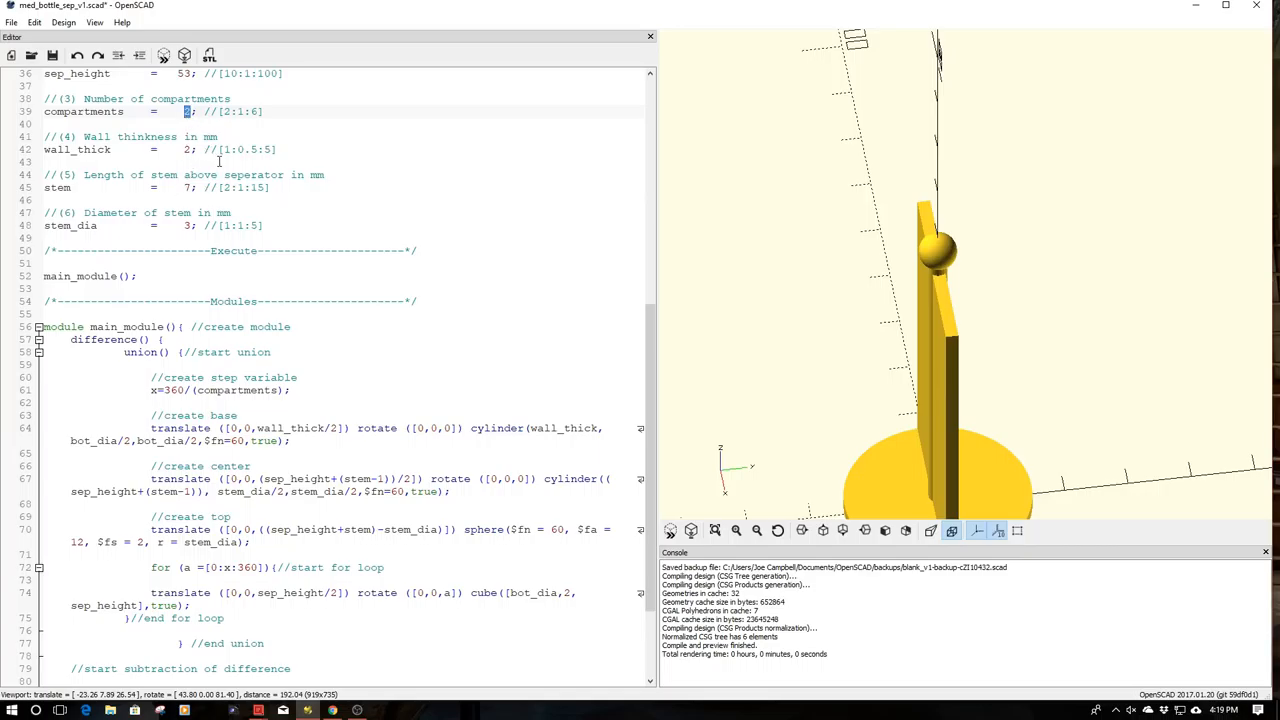
text(66)
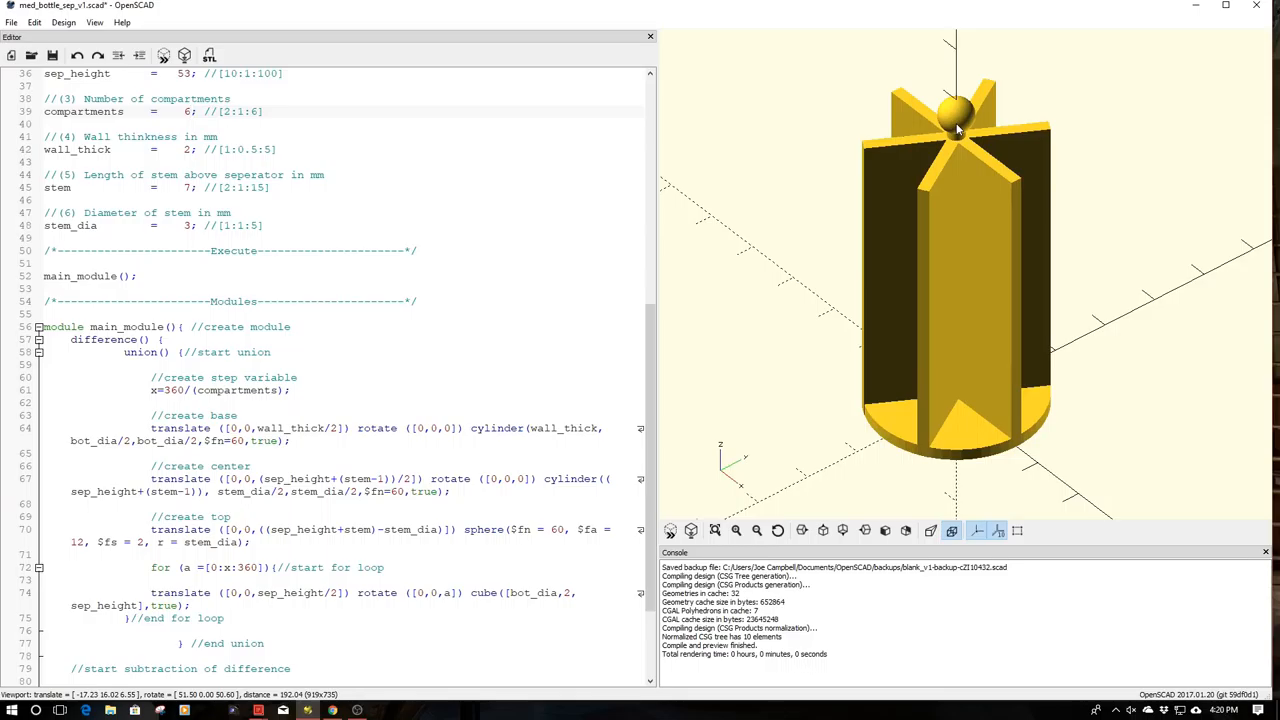
click(188, 112)
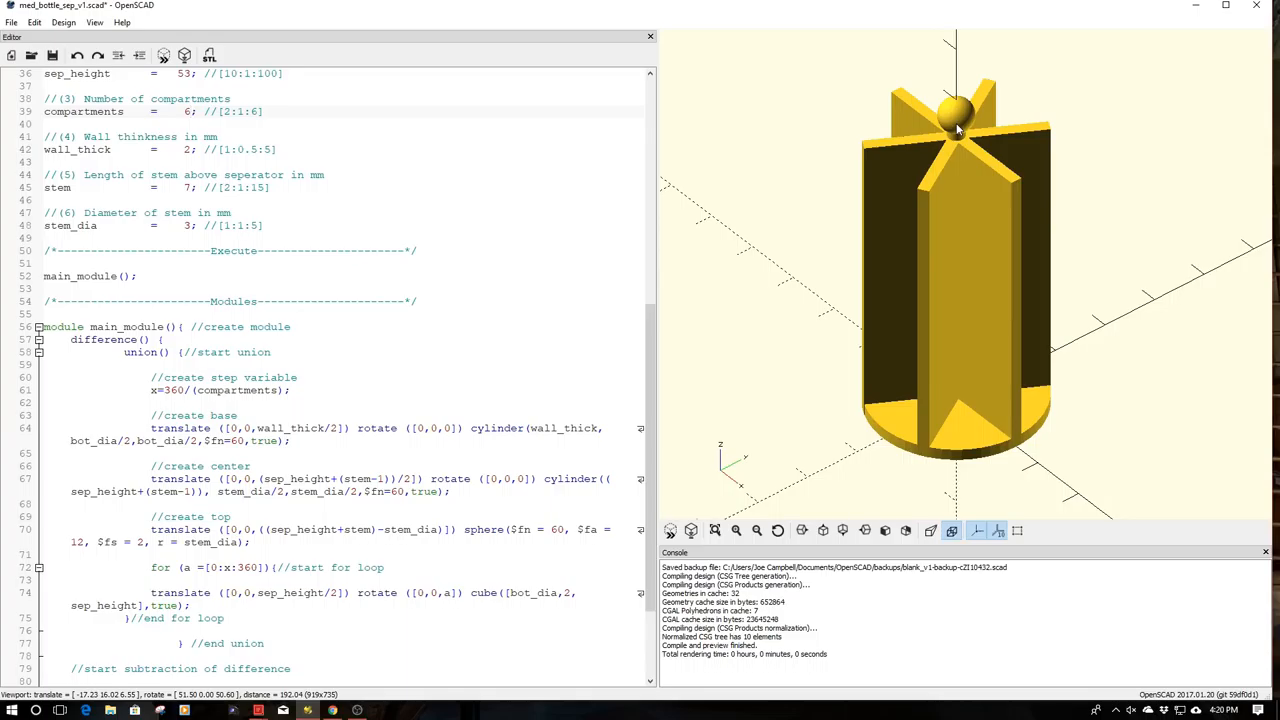
click(188, 112)
text(2)
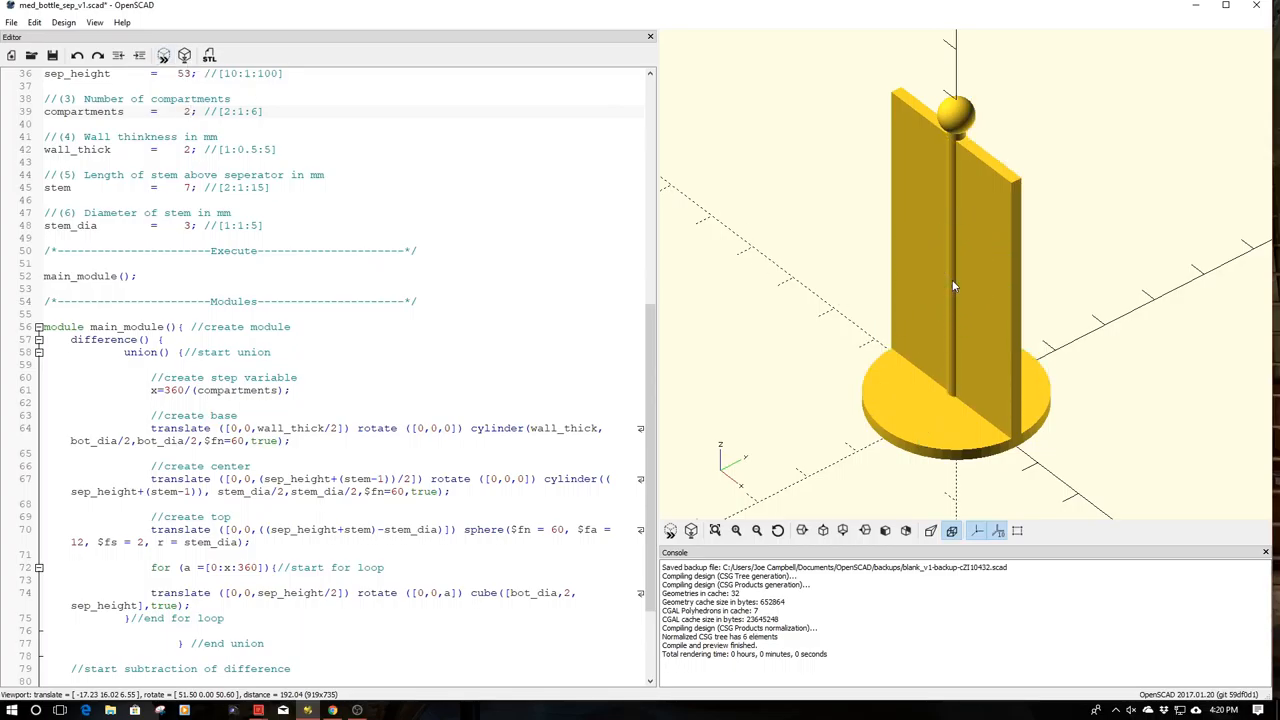
- Edit the compartments value back toward 2 for a single dividing wall
click(188, 112)
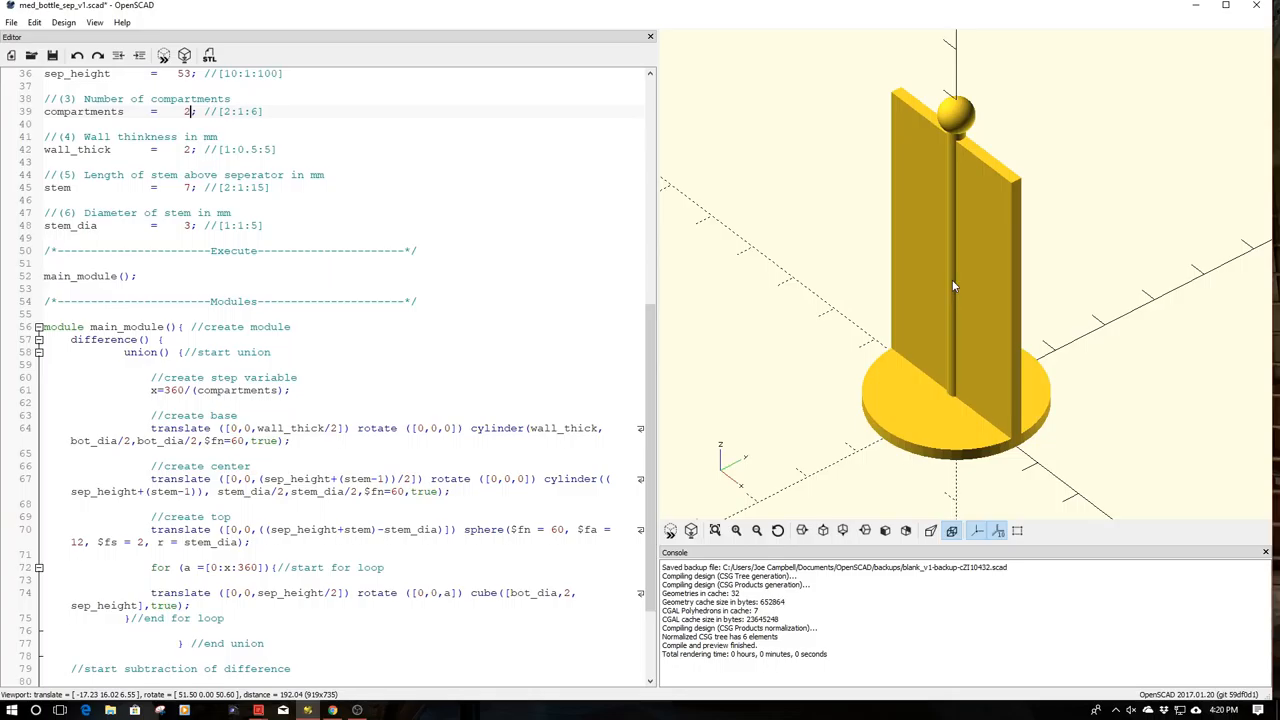
mouse_move(952, 406)
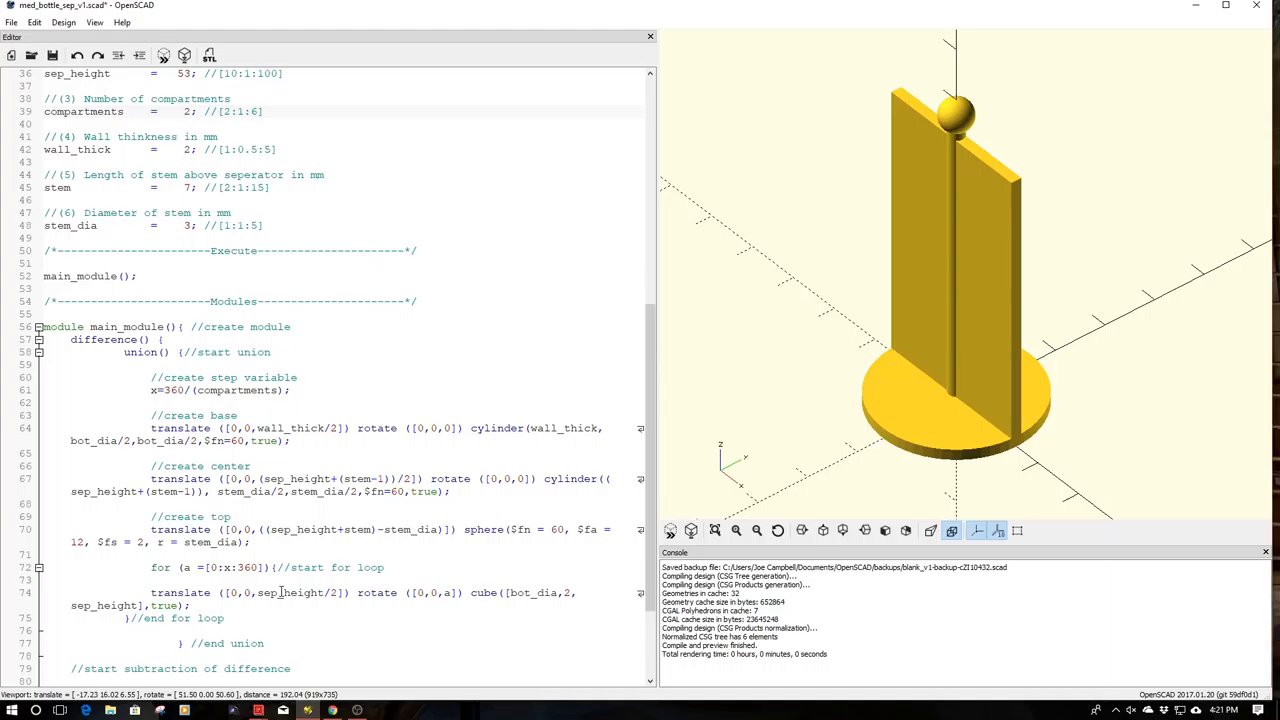
- Change the base translate to wall_thick/2 and walk through the stem, sphere and wall-loop lines
click(188, 112)
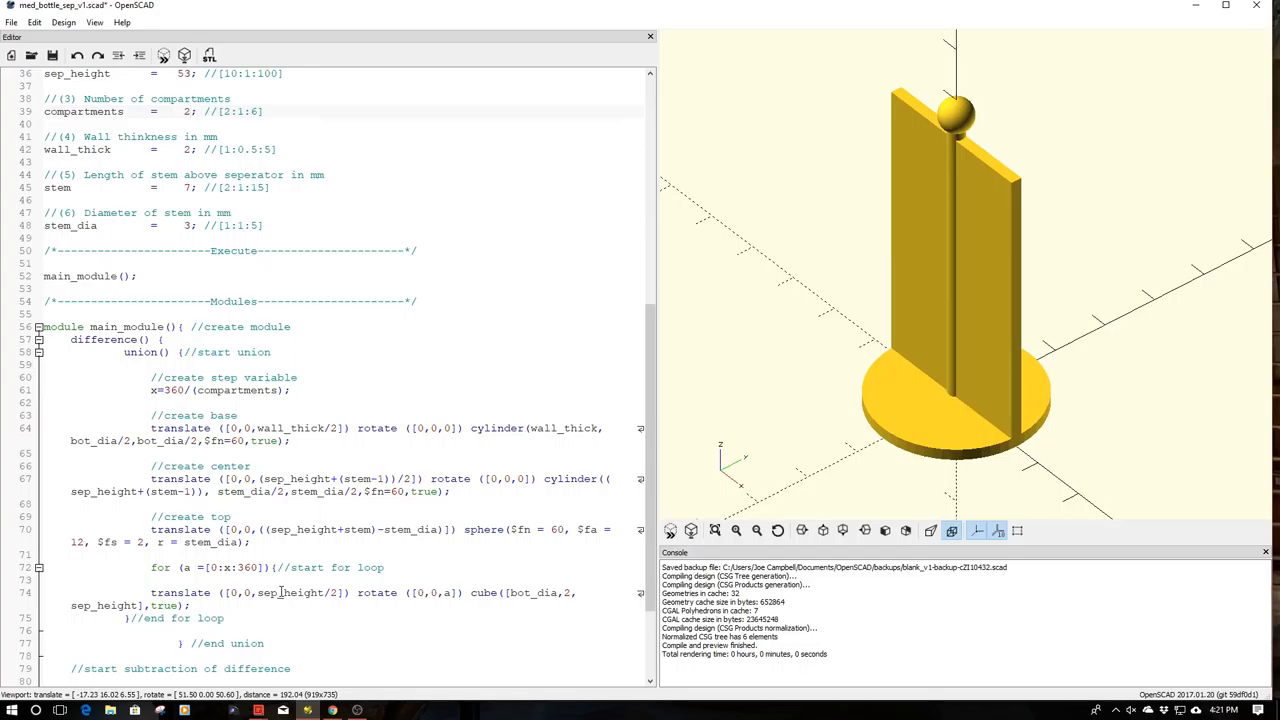
click(188, 112)
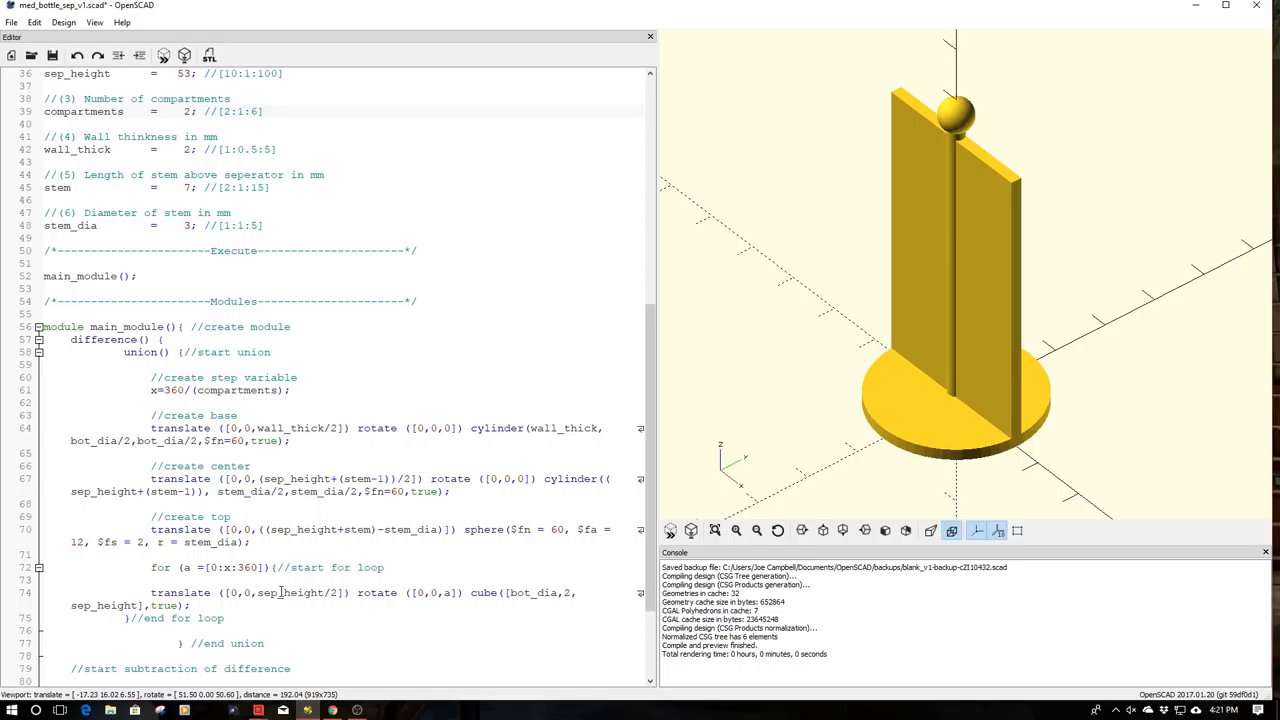
click(188, 112)
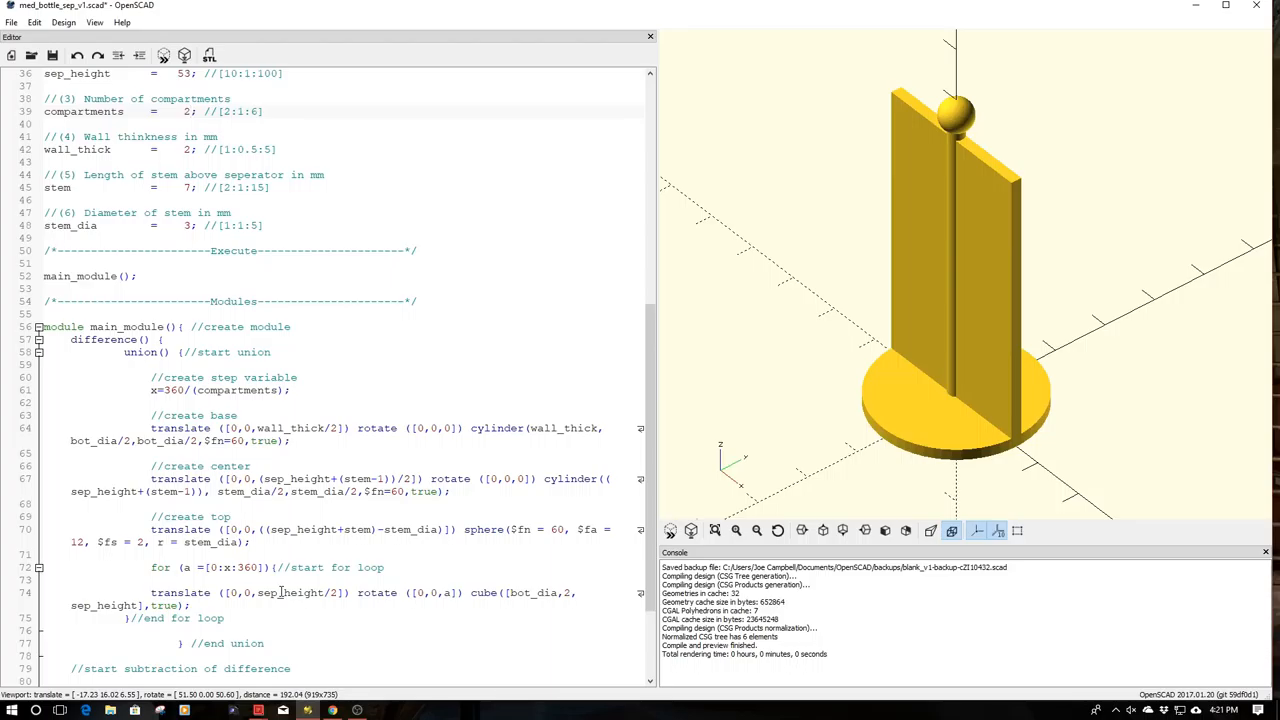
click(188, 112)
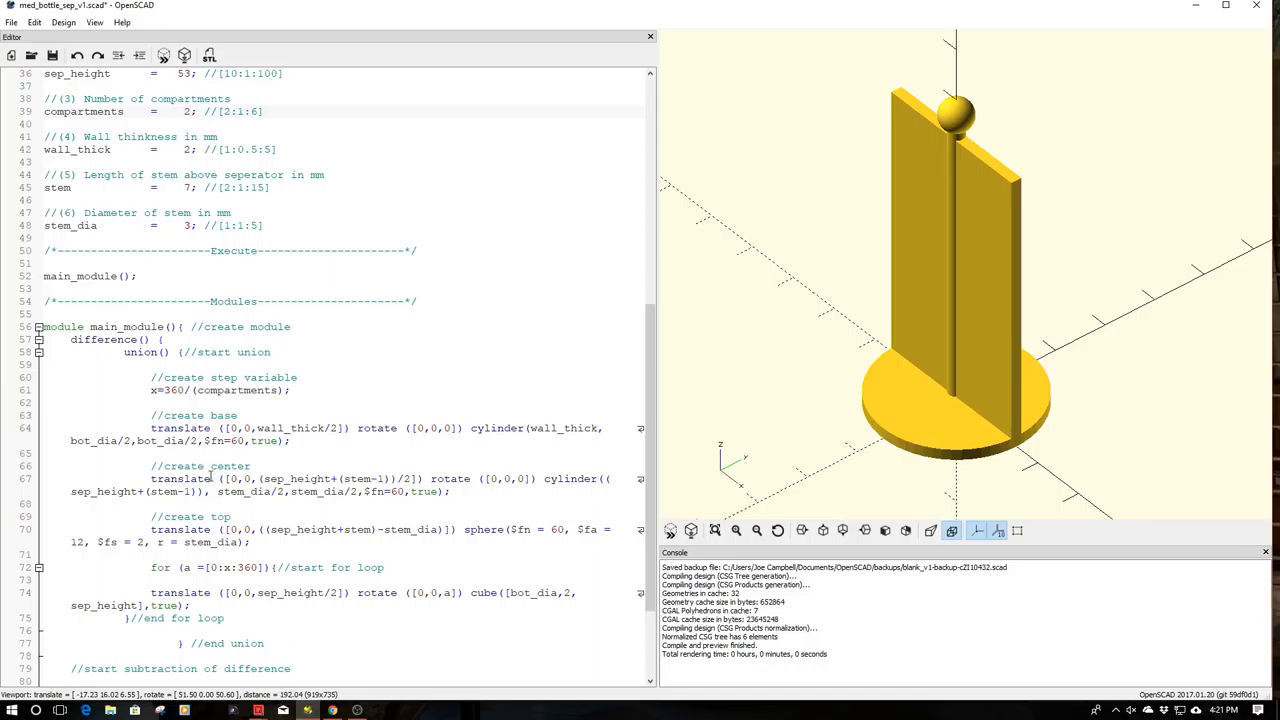
click(188, 112)
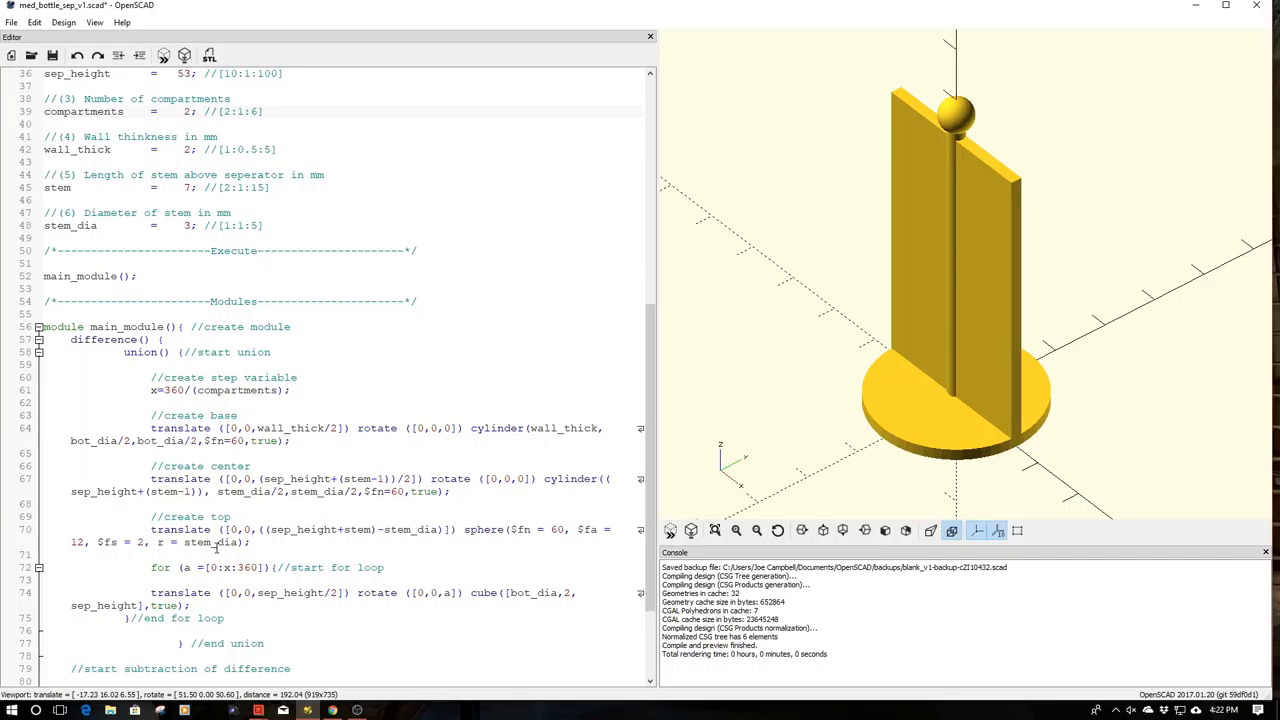
click(190, 112)
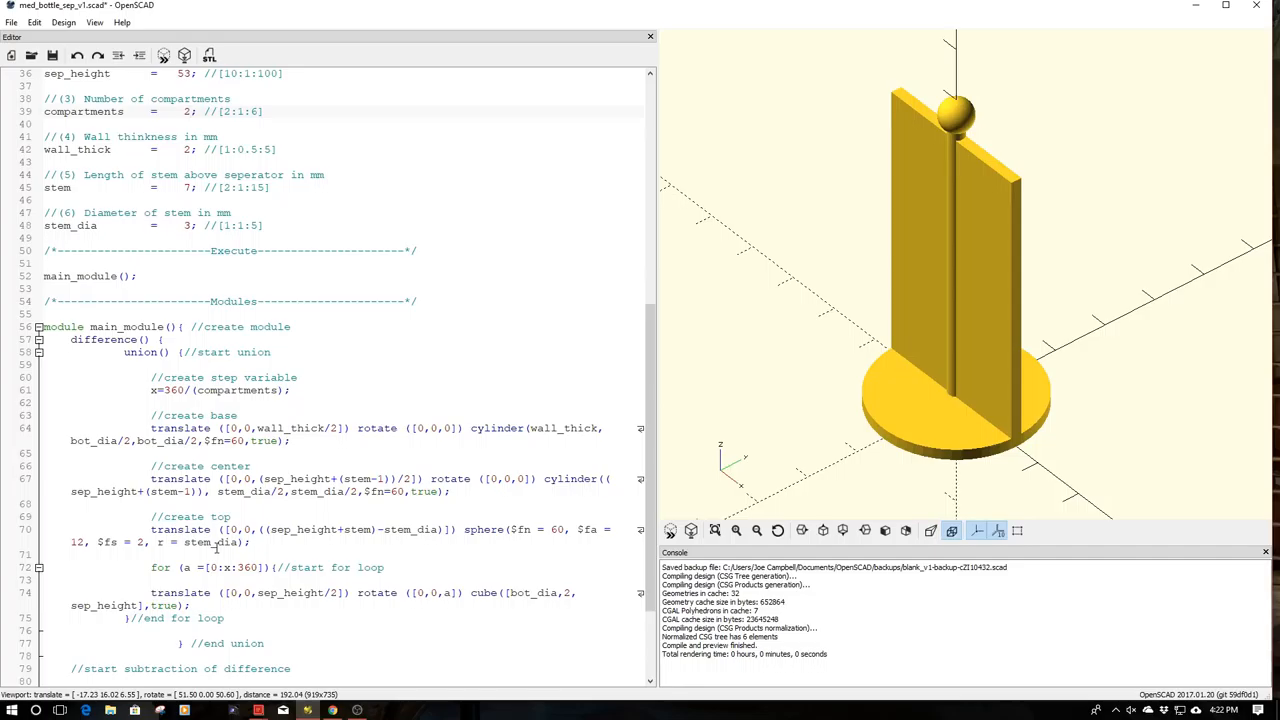
click(190, 112)
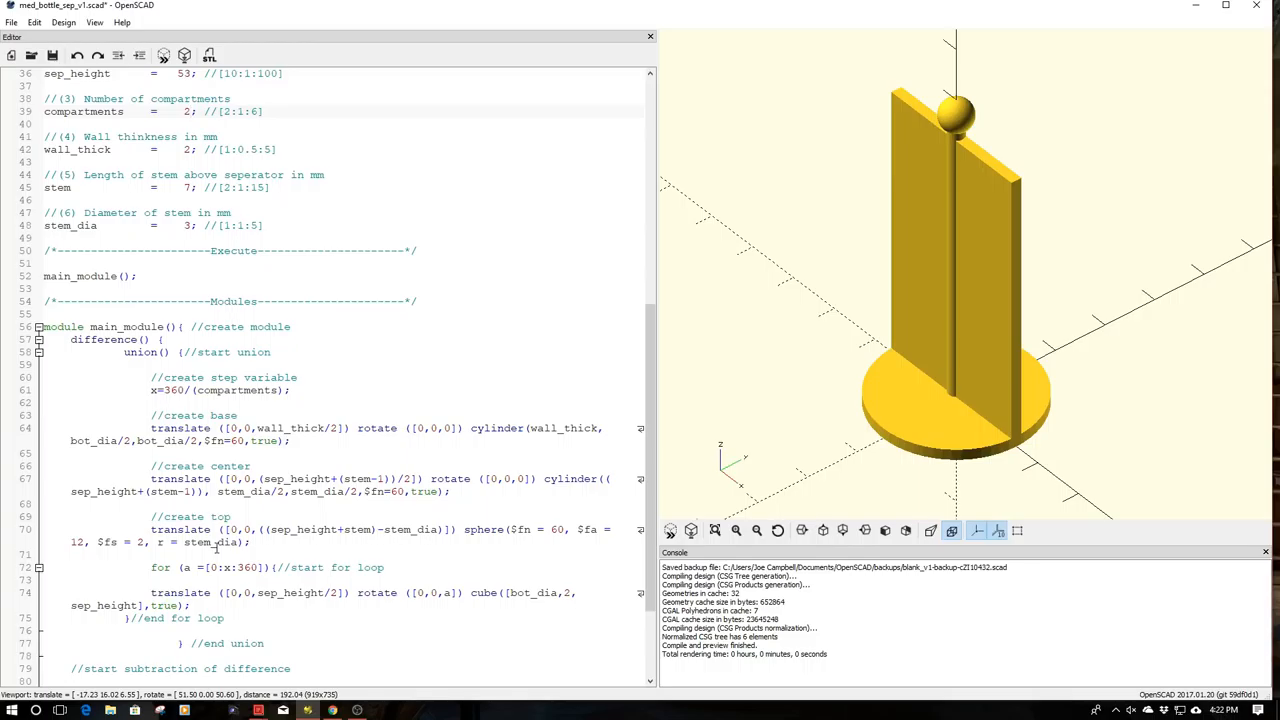
click(186, 112)
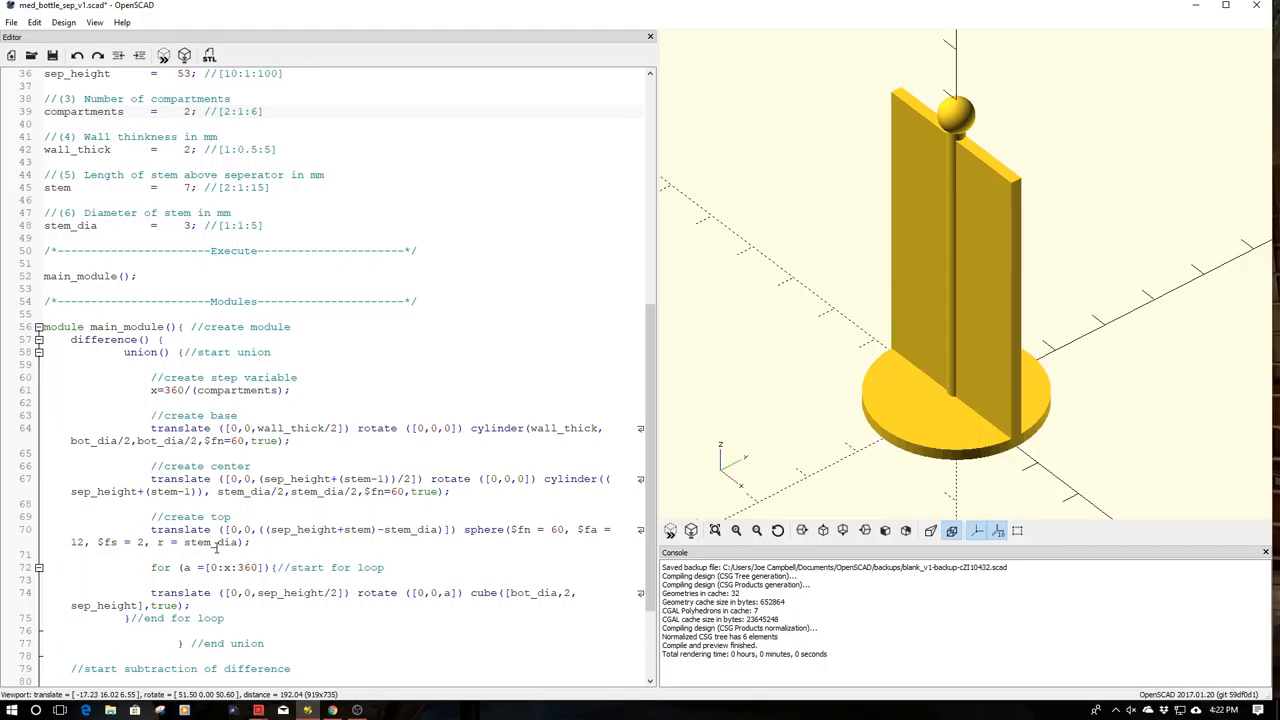
click(186, 112)
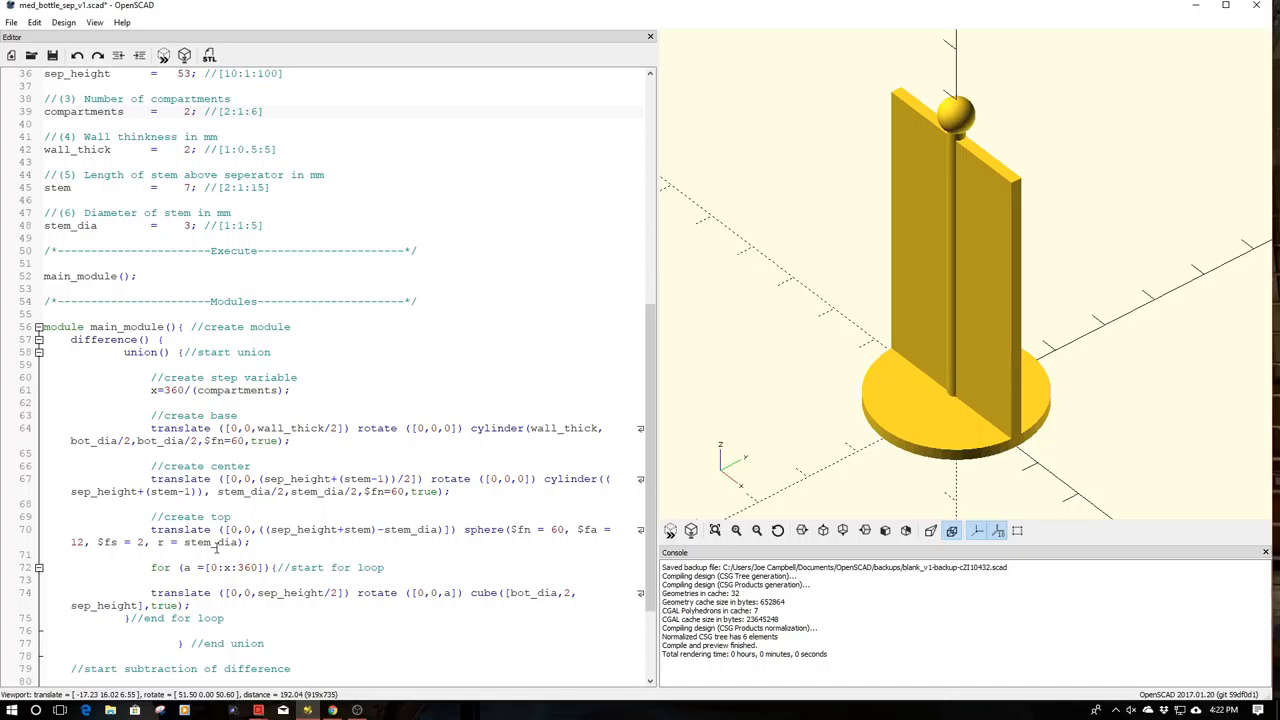
click(188, 112)
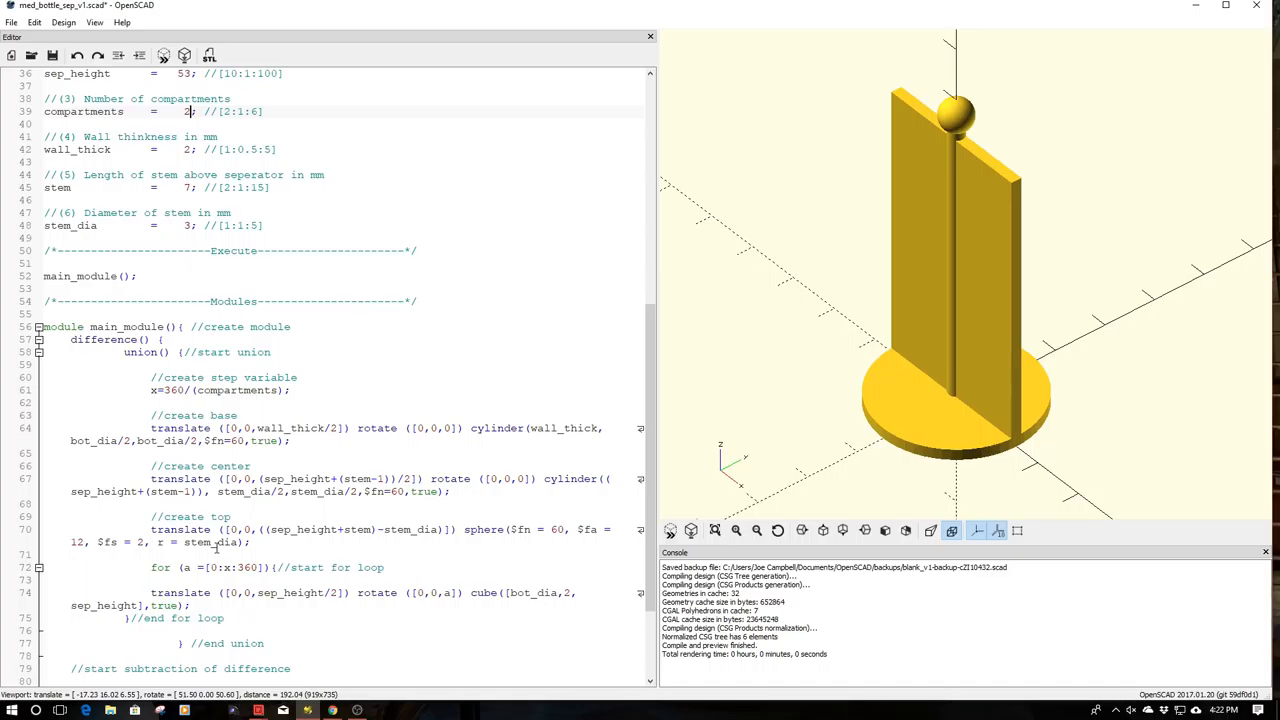